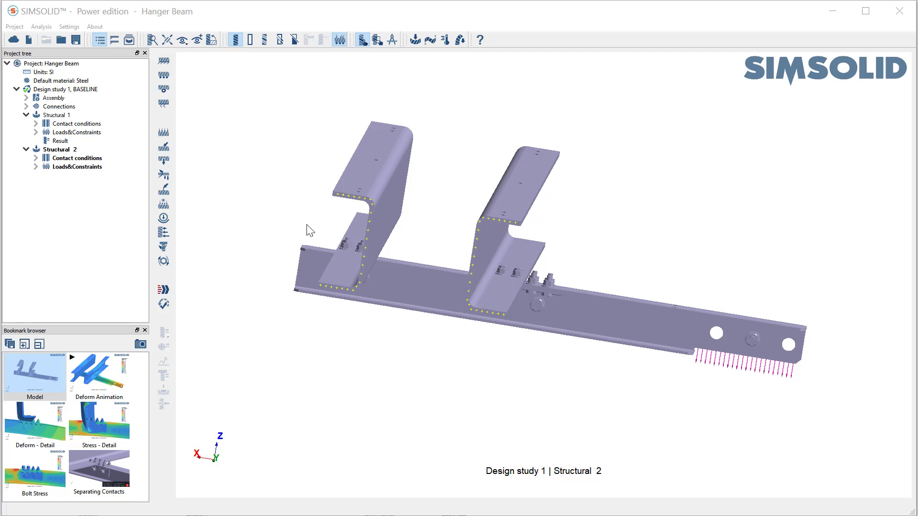
mouse_move(242, 263)
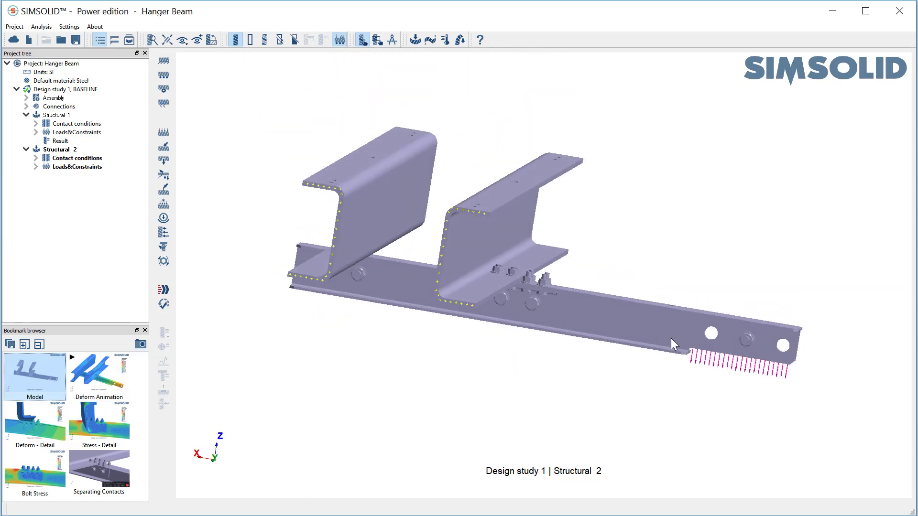
mouse_move(443, 98)
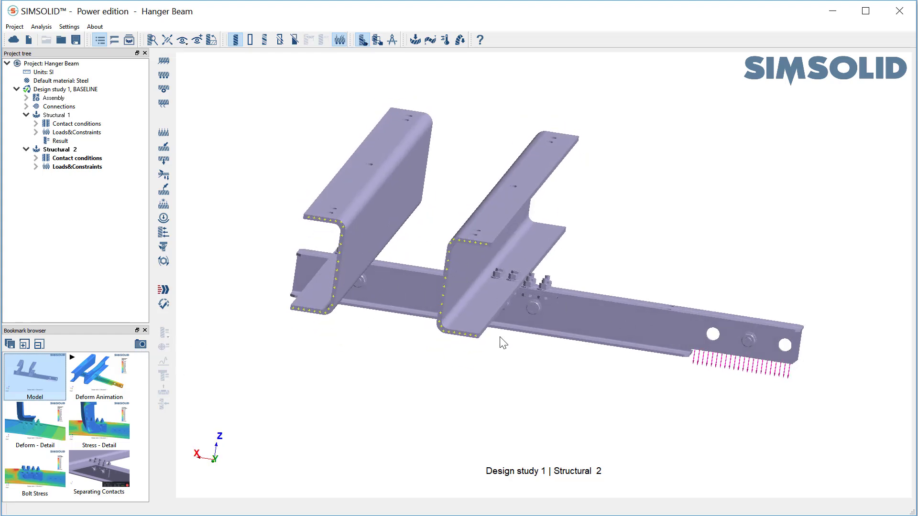
Recall the Deform Animation, Deform - Detail and Stress - Detail bookmarks for the bonded study.
left_click(98, 375)
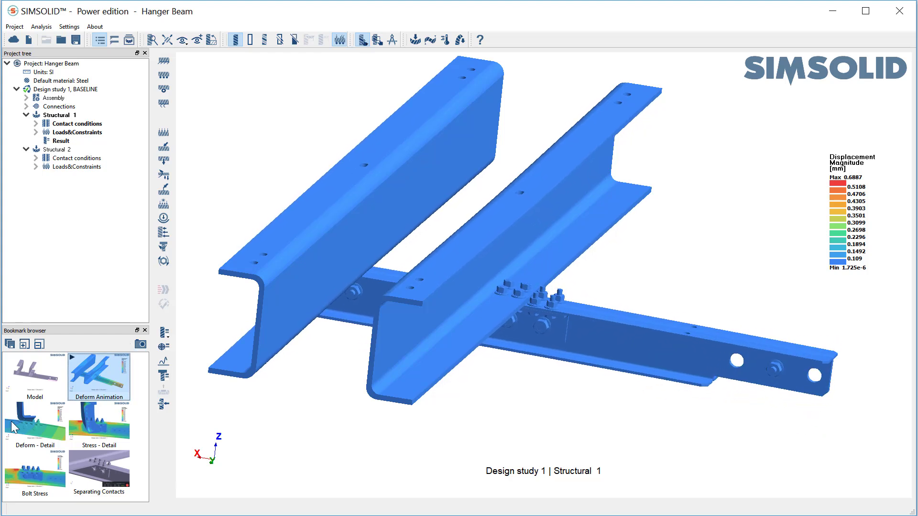
left_click(35, 425)
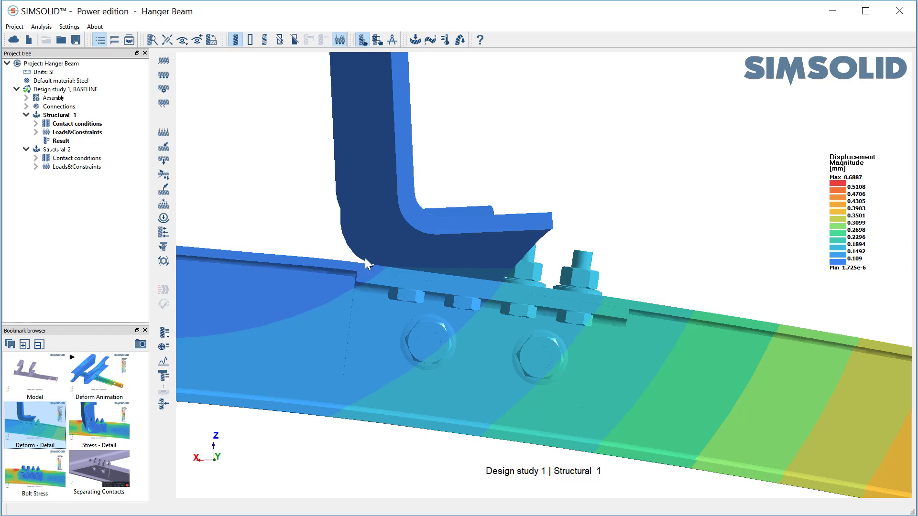
left_click(99, 425)
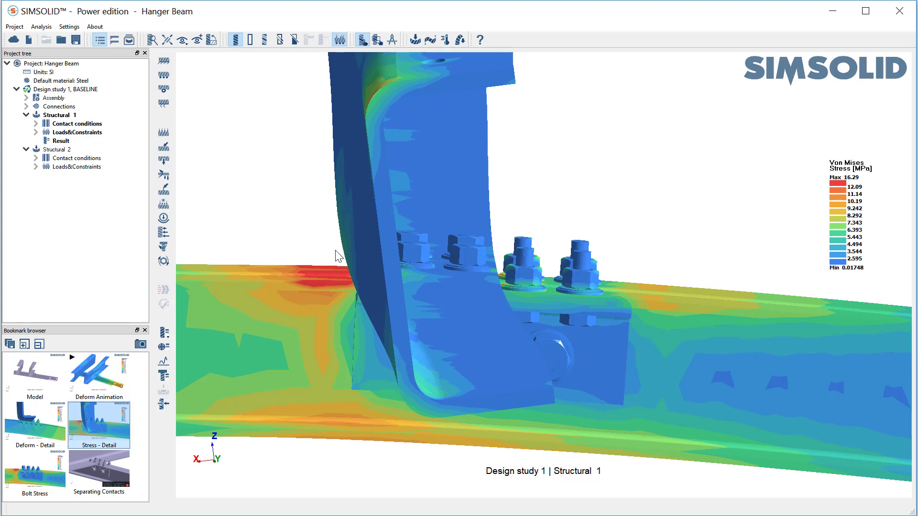
mouse_move(471, 381)
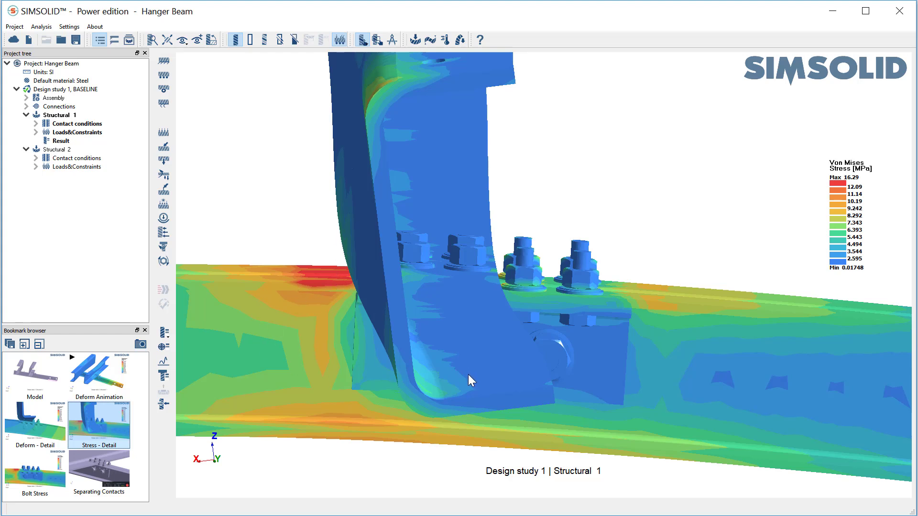
mouse_move(290, 360)
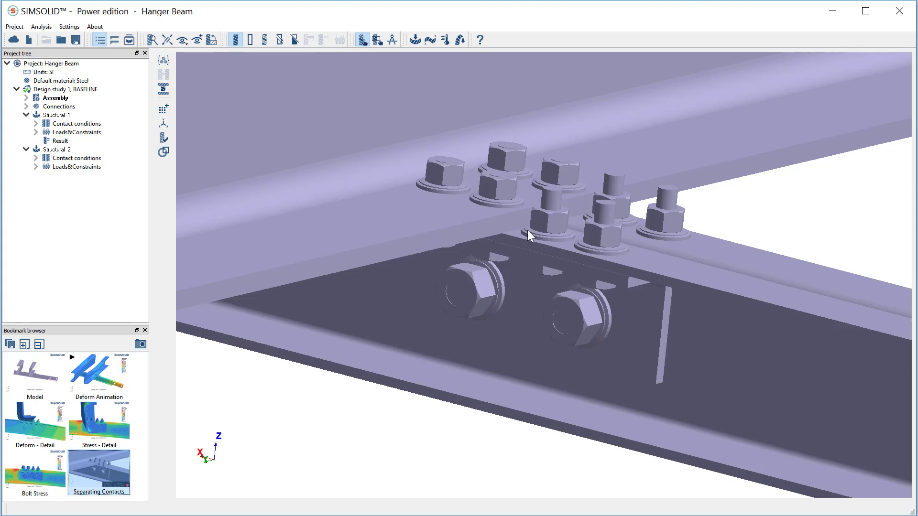
mouse_move(360, 211)
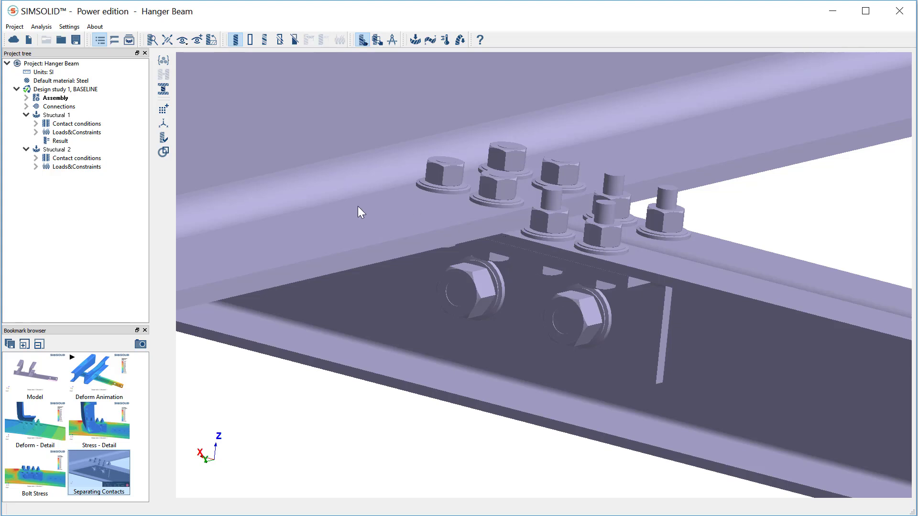
mouse_move(556, 263)
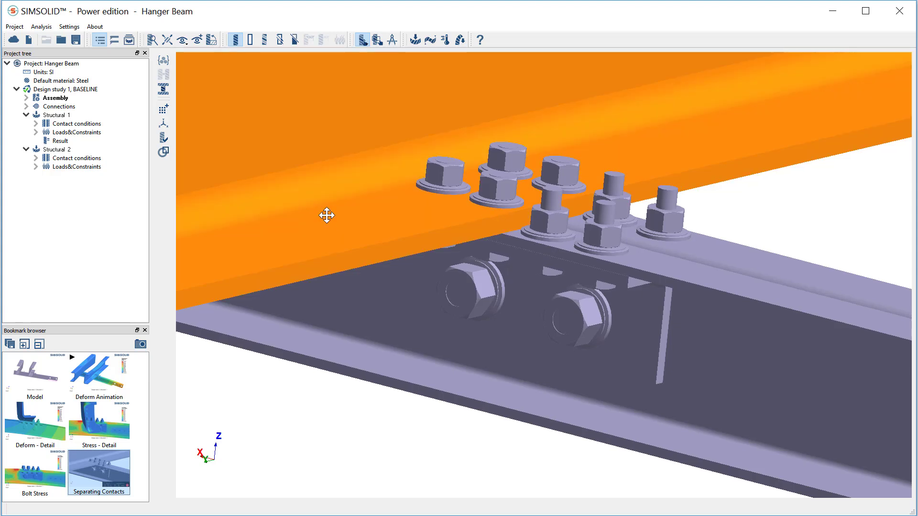
List the lower beam's connected bolts and washers from its right-click menu.
right_click(326, 215)
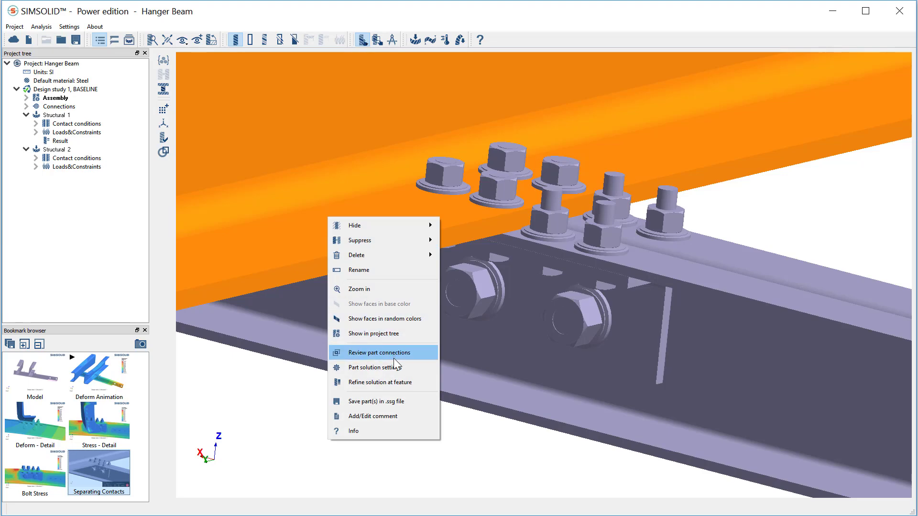
left_click(383, 352)
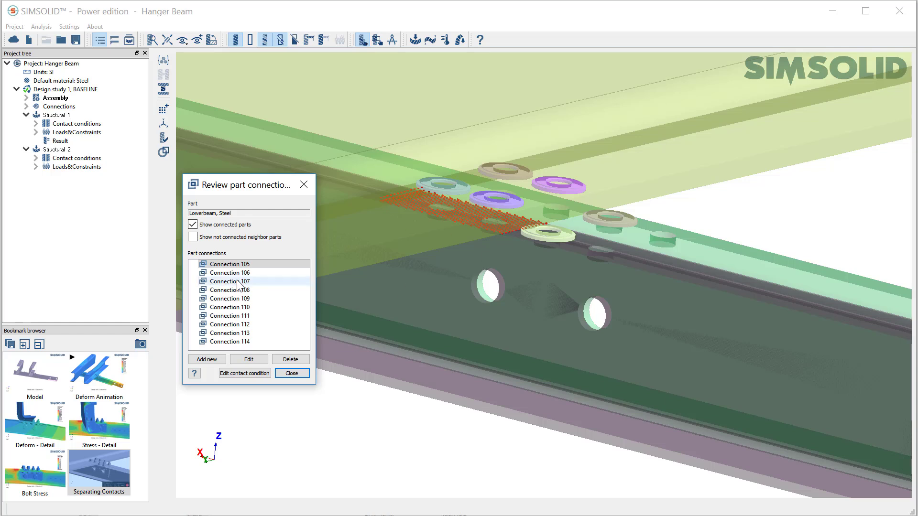
Edit Connections 105 and 106 to separating contact (friction 0.15) in Structural 2, then close.
left_click(229, 272)
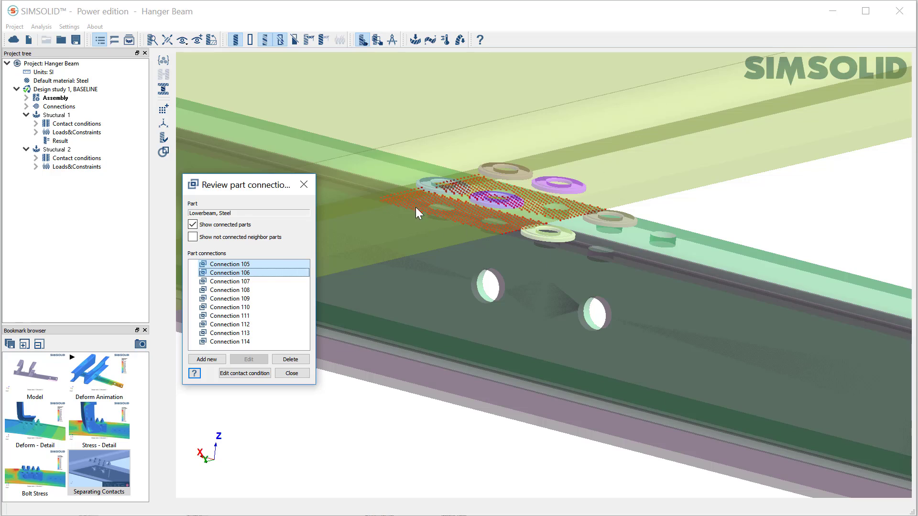
mouse_move(233, 386)
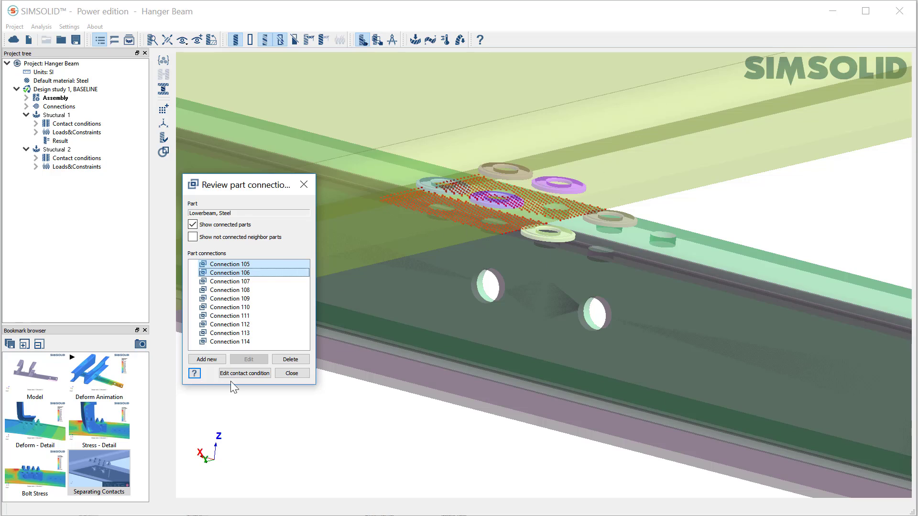
left_click(244, 373)
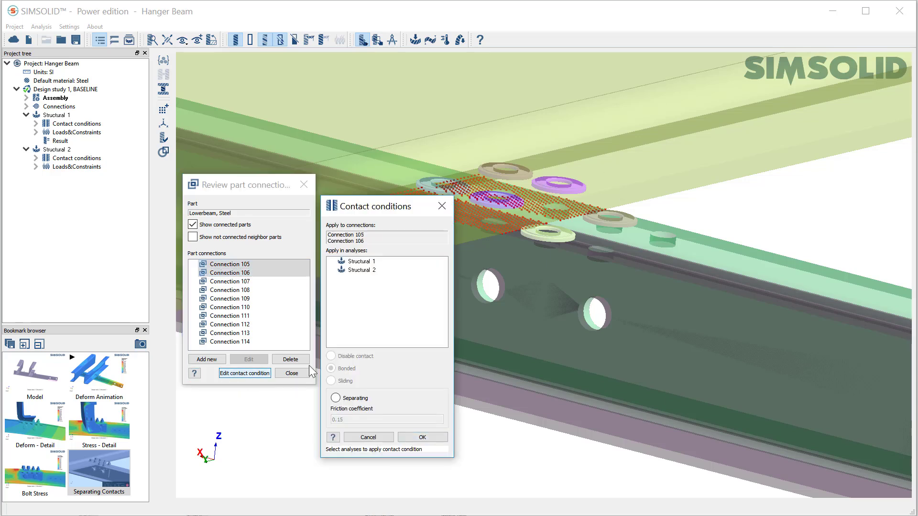
left_click(359, 269)
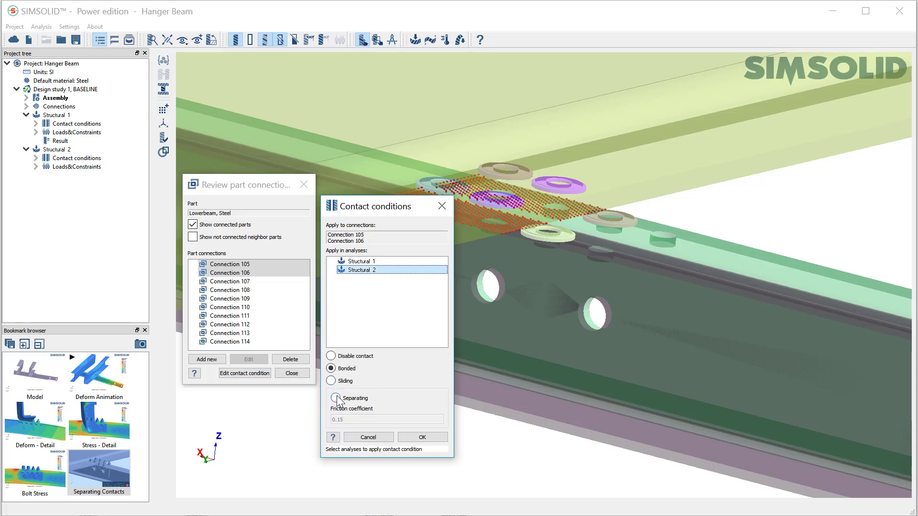
left_click(331, 397)
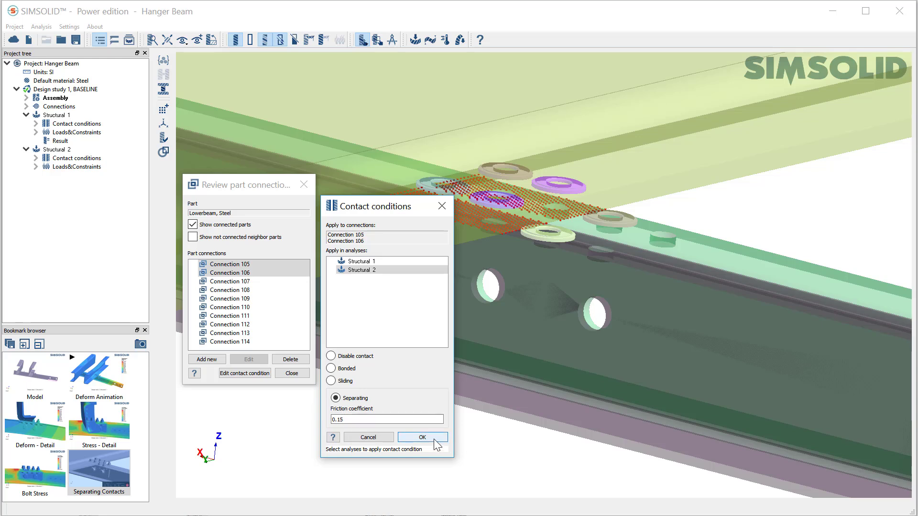
left_click(422, 436)
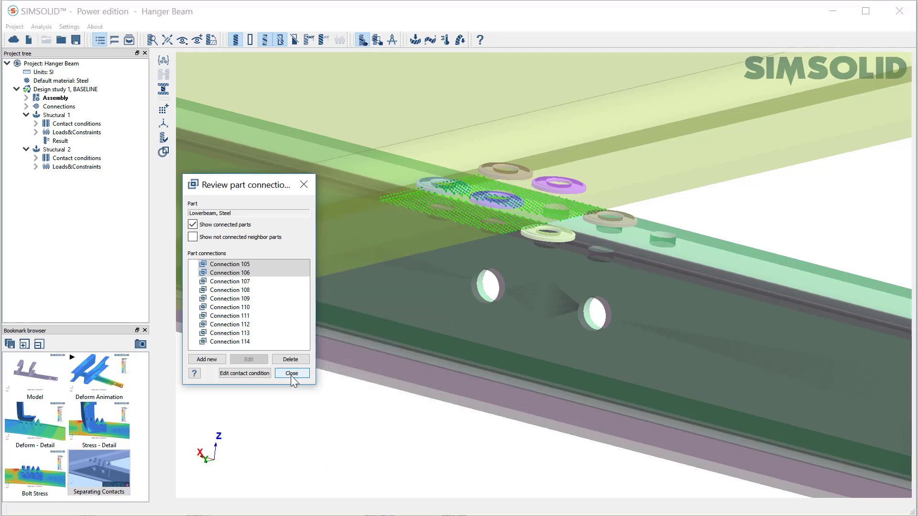
left_click(291, 373)
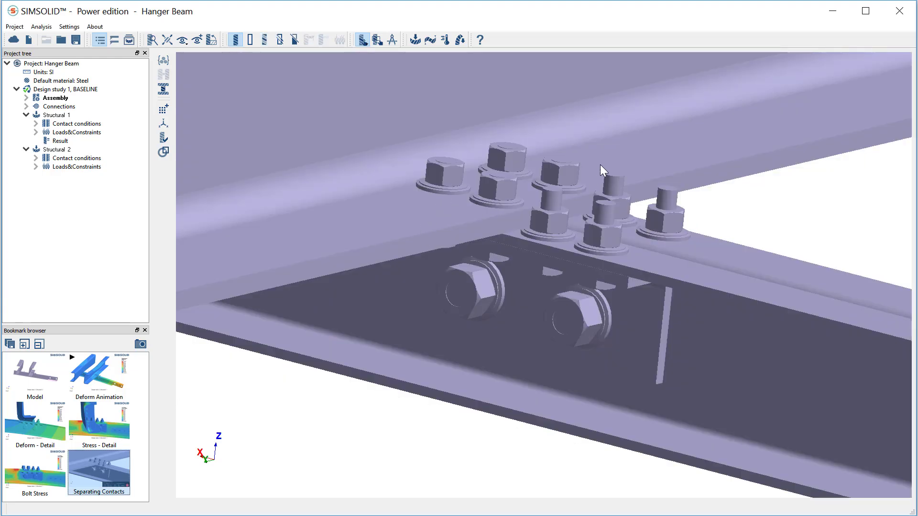
Browse Structural 2's contact conditions and highlight separating Connection 122 on the model.
left_click(76, 167)
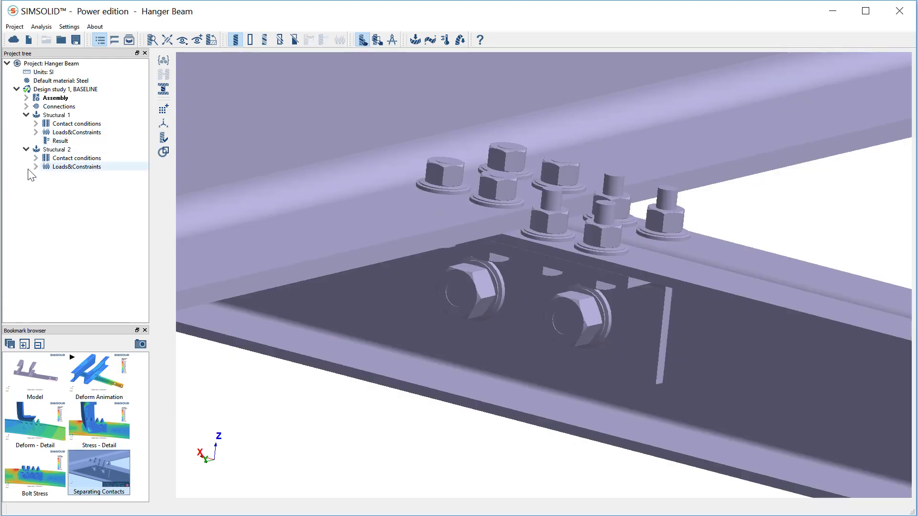
left_click(37, 158)
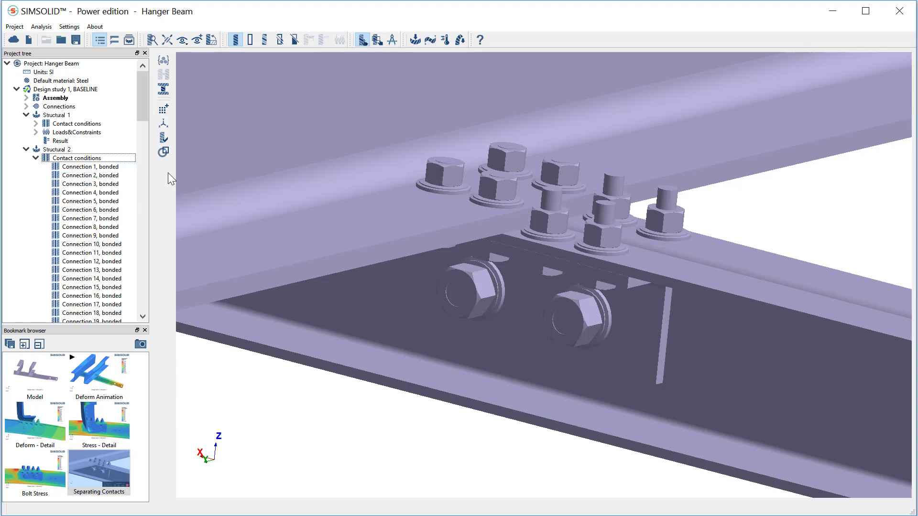
scroll("down", 3)
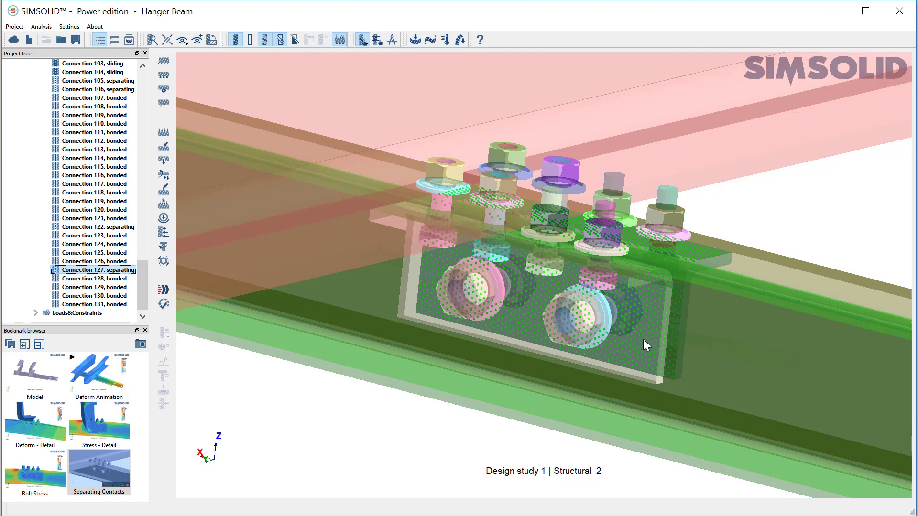
mouse_move(95, 235)
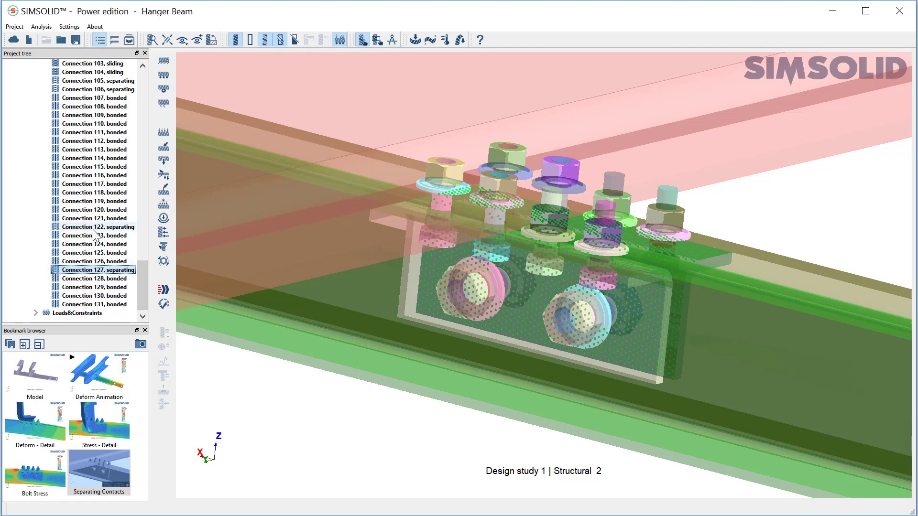
left_click(99, 227)
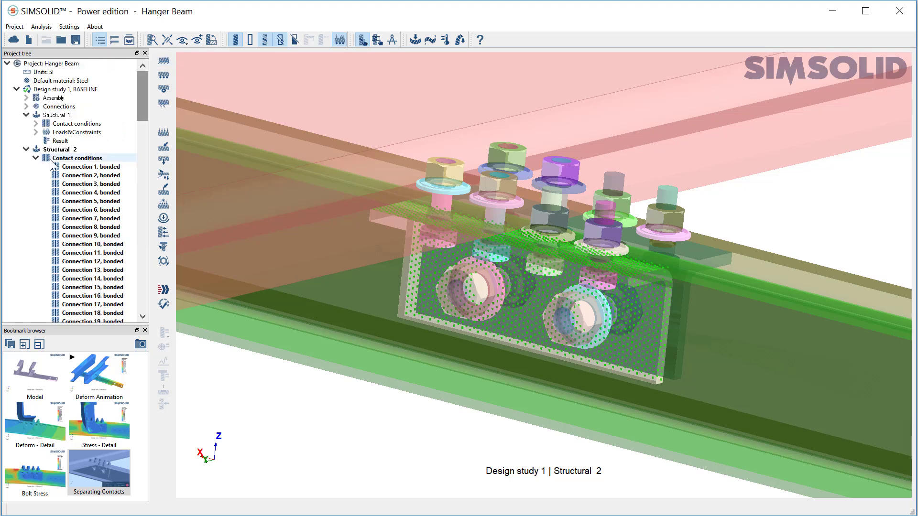
left_click(36, 159)
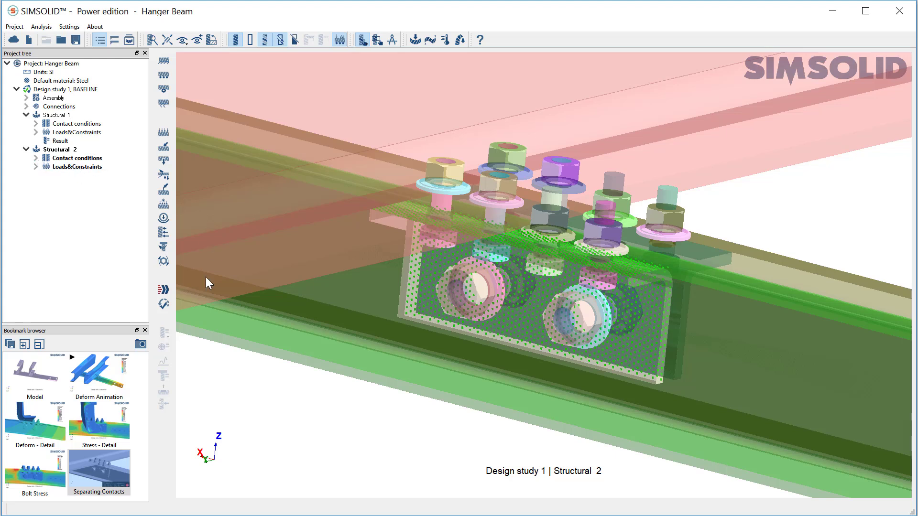
Solve Structural 2 from its Loads&Constraints branch.
left_click(75, 167)
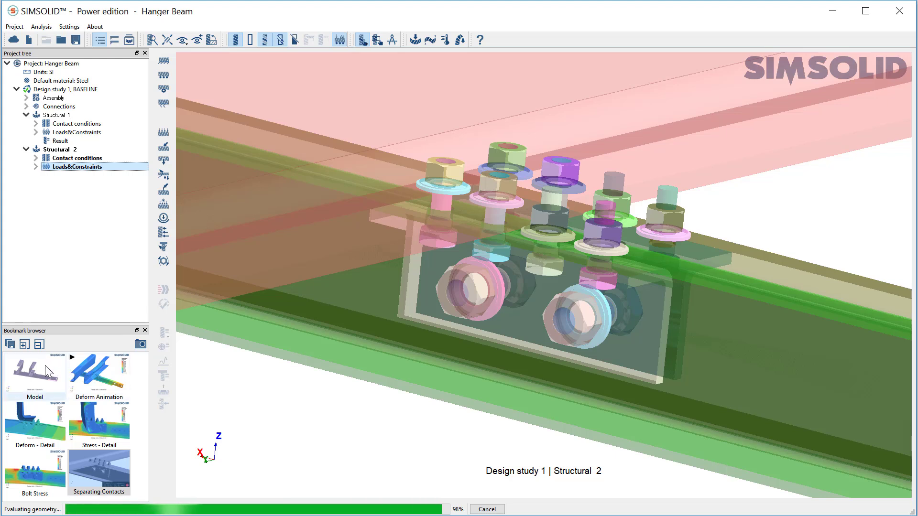
left_click(34, 376)
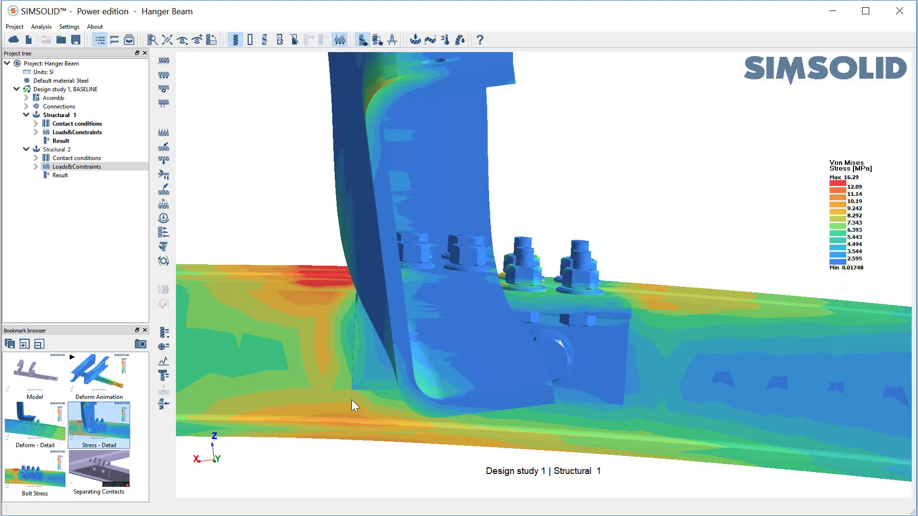
Display Structural 2's von Mises stress around the bolts, peaking near 56 MPa.
left_click(60, 175)
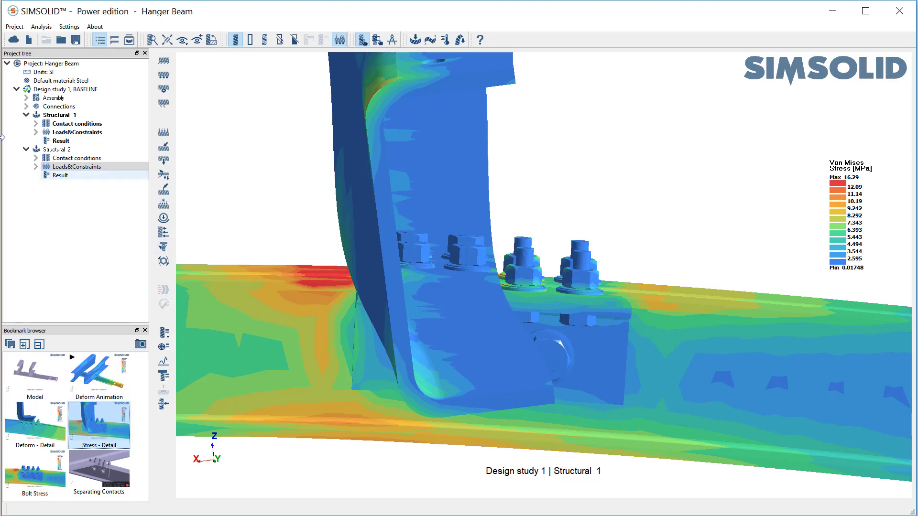
left_click(60, 175)
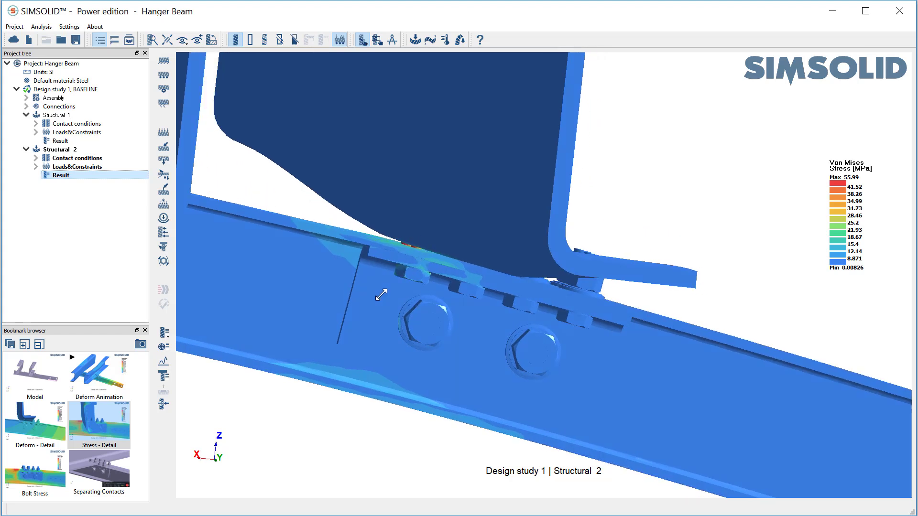
left_click_drag(381, 295, 365, 317)
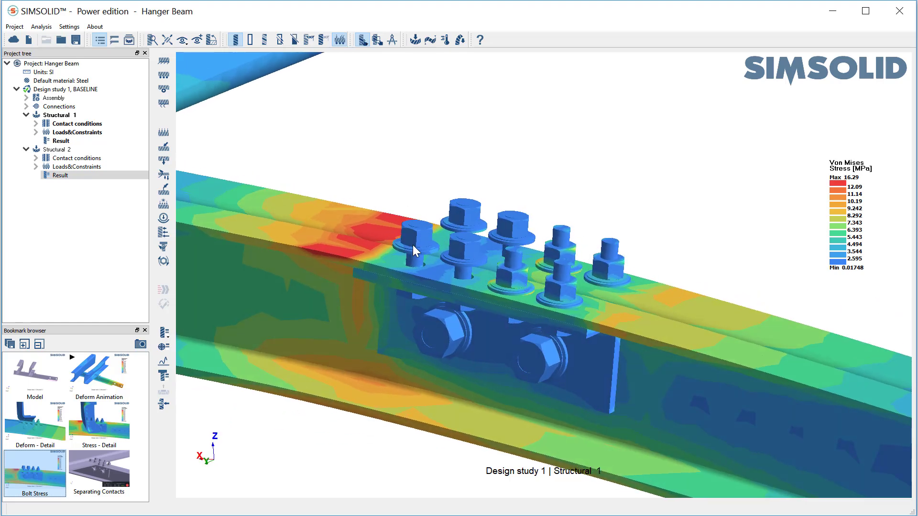
left_click(56, 149)
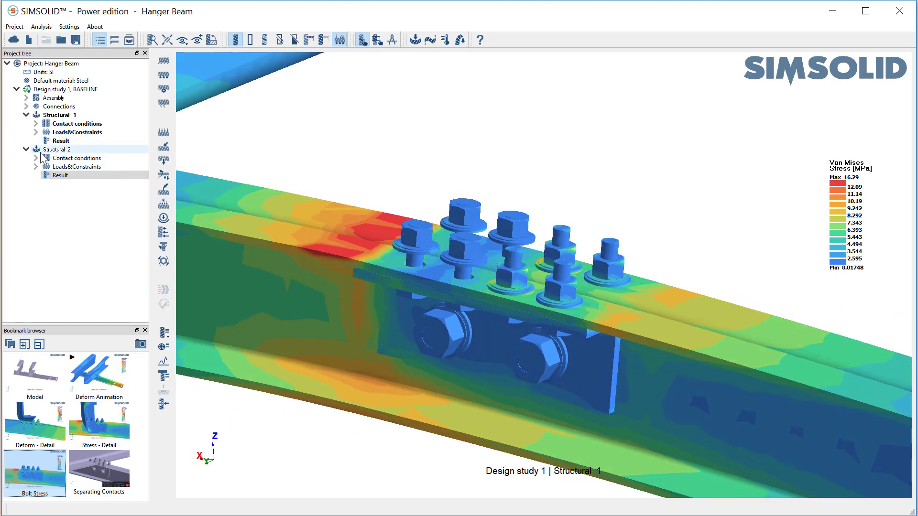
left_click(61, 175)
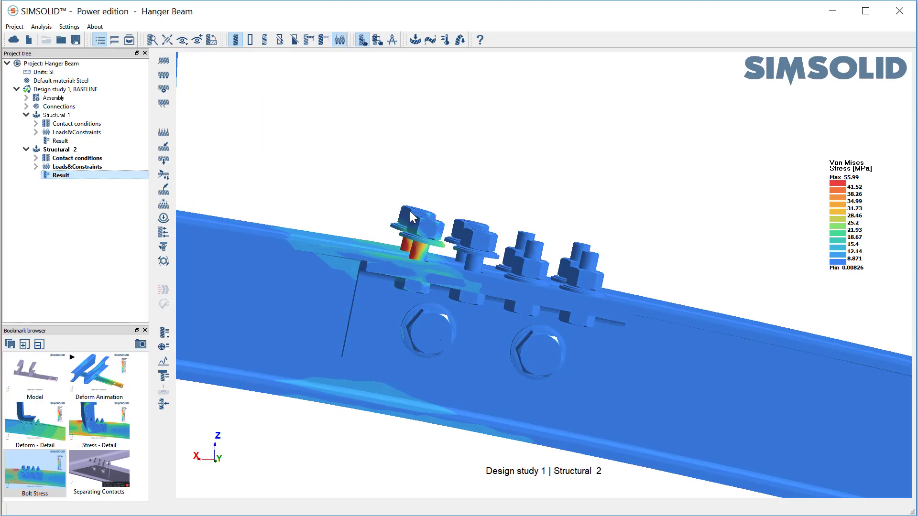
mouse_move(409, 253)
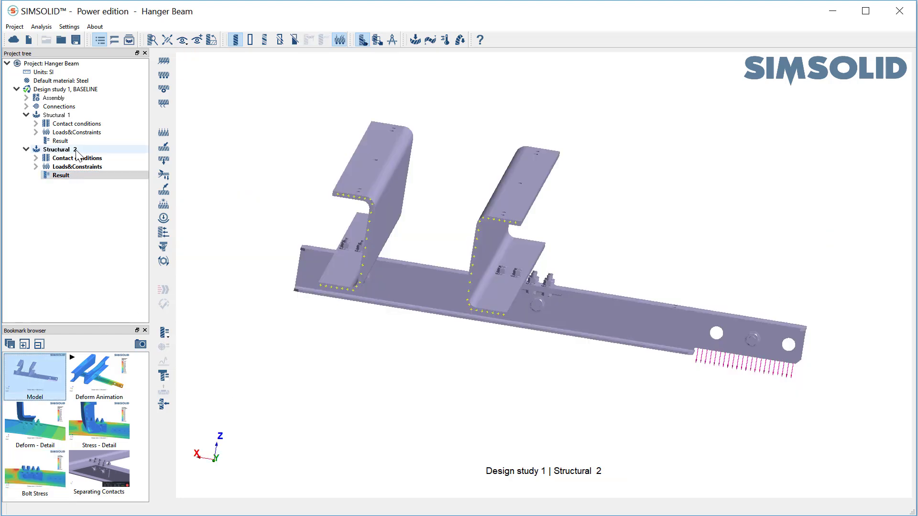
Duplicate Structural 2 into Structural 3, turn the view to the joint, and start nut tightening.
right_click(57, 149)
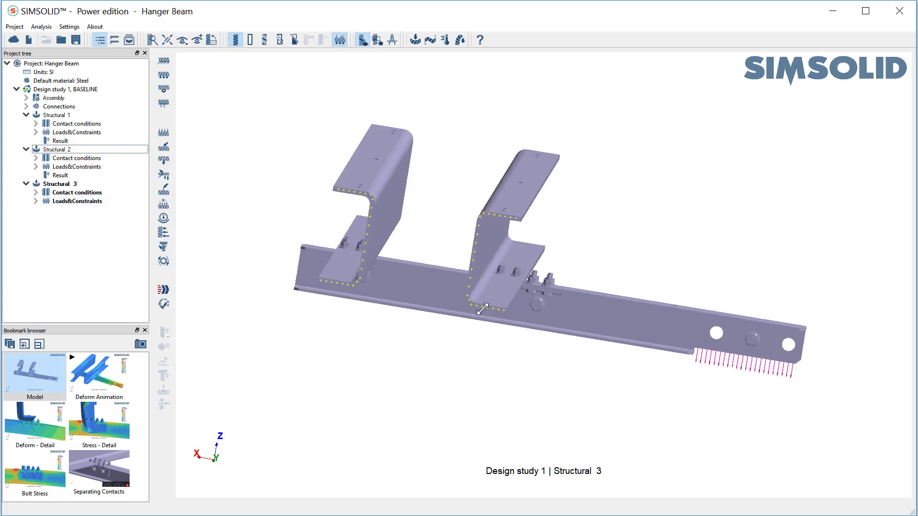
left_click_drag(483, 307, 533, 211)
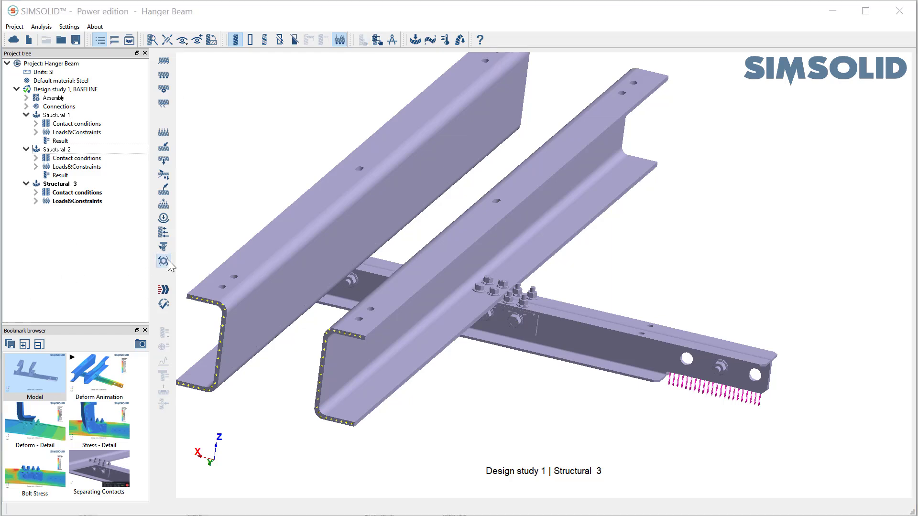
left_click(164, 261)
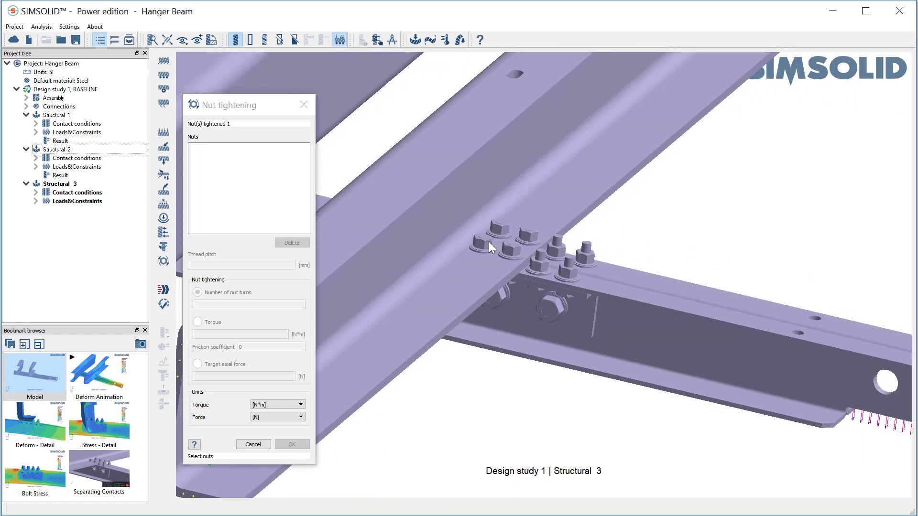
Tighten four nuts with 1 mm thread pitch and a 3000 N target axial force.
left_click(512, 249)
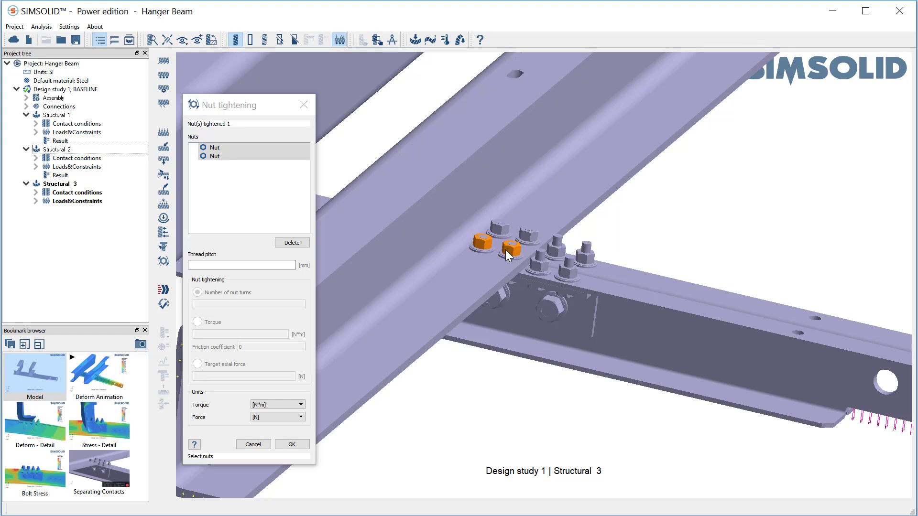
left_click(529, 234)
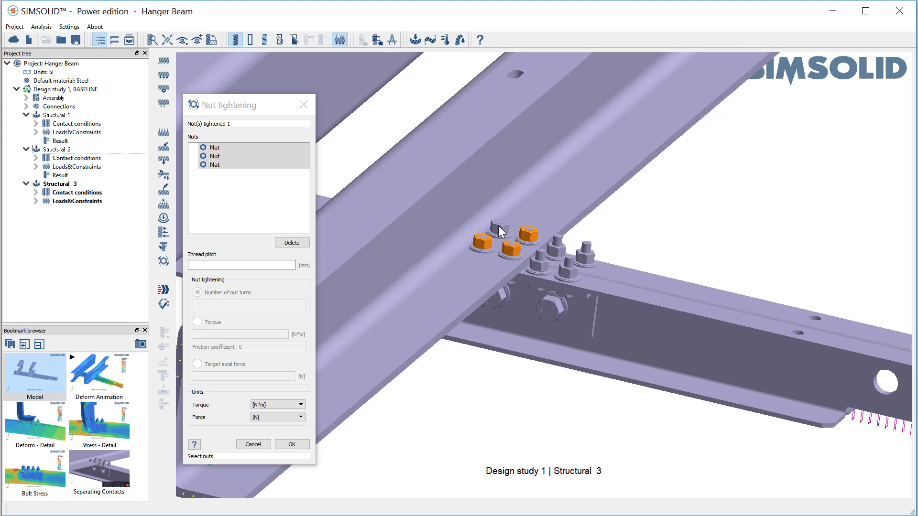
left_click(498, 227)
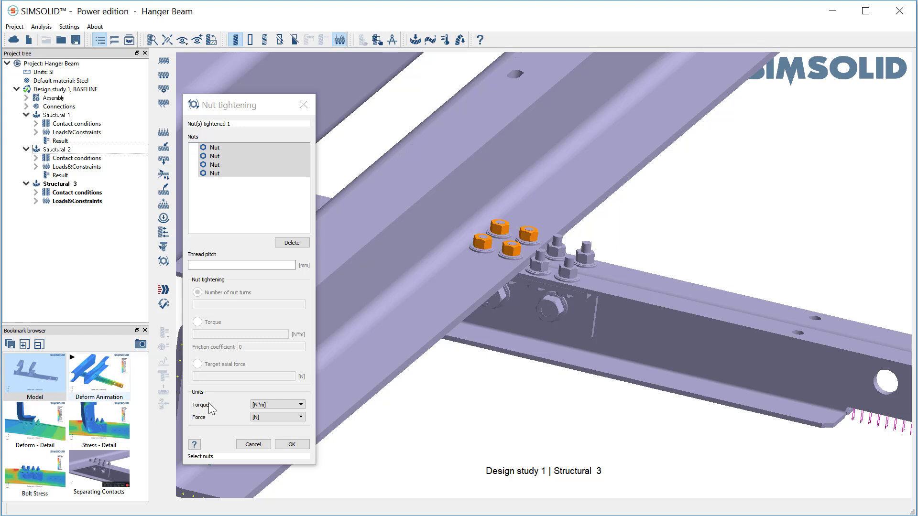
left_click(241, 264)
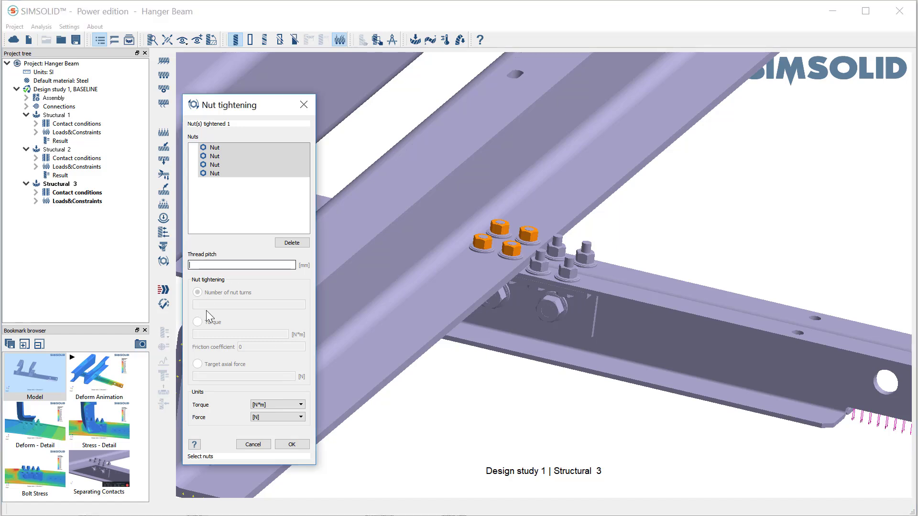
left_click(198, 364)
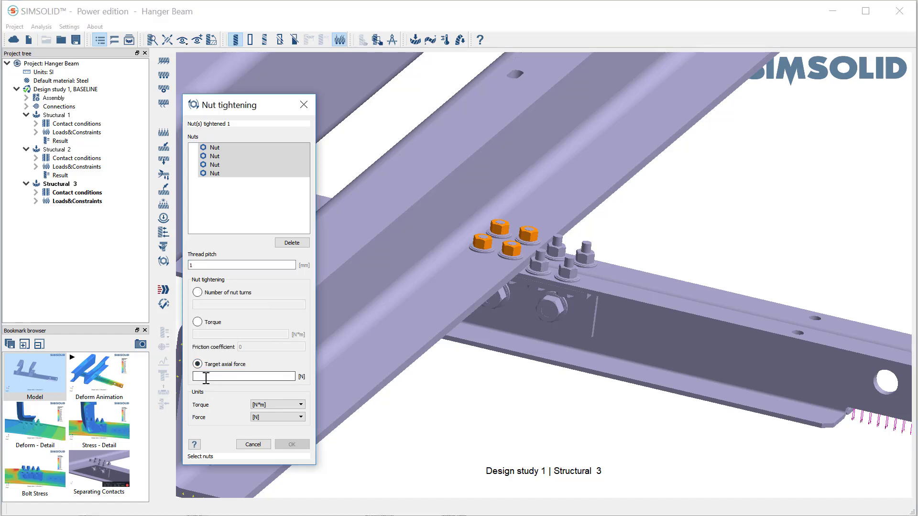
type("3000")
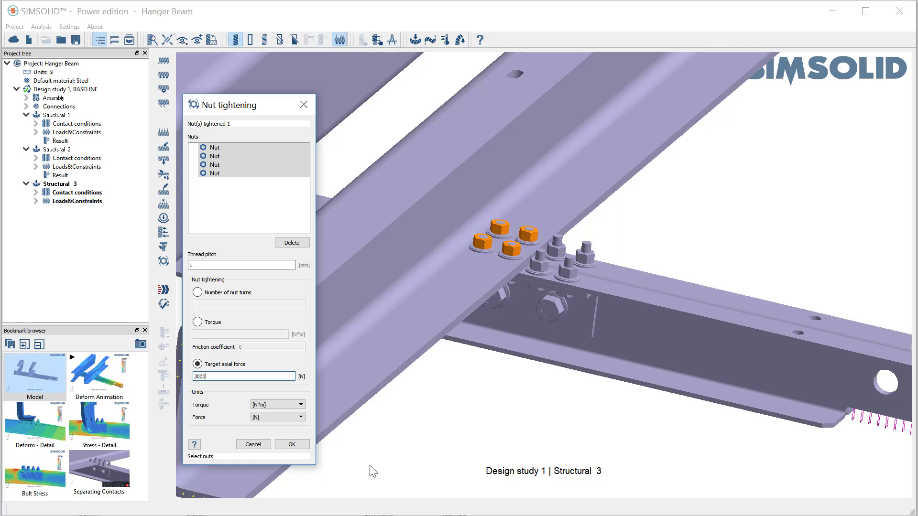
left_click(291, 444)
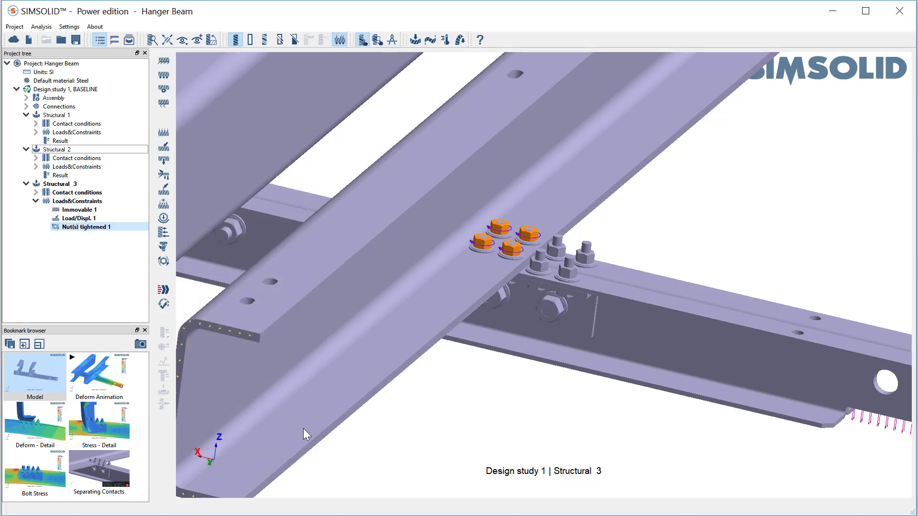
mouse_move(474, 260)
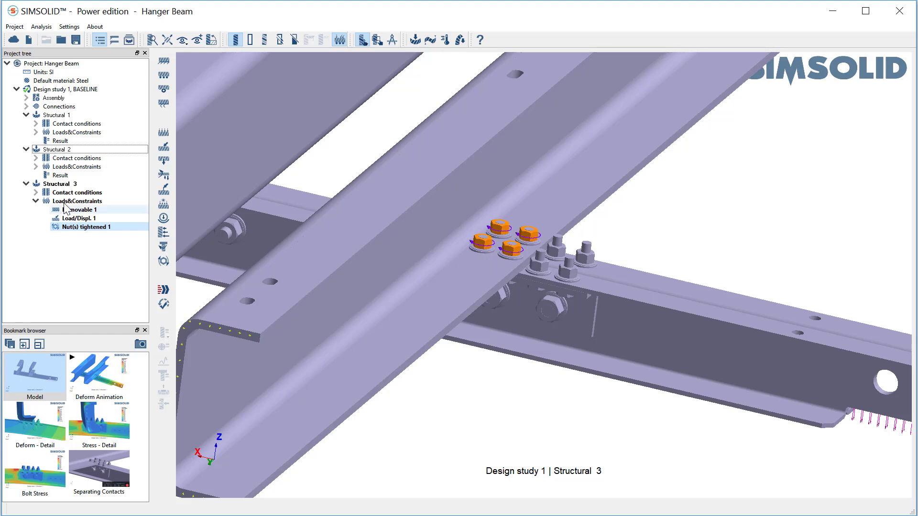
Select Structural 3 and start its non-linear contact solve.
left_click(61, 184)
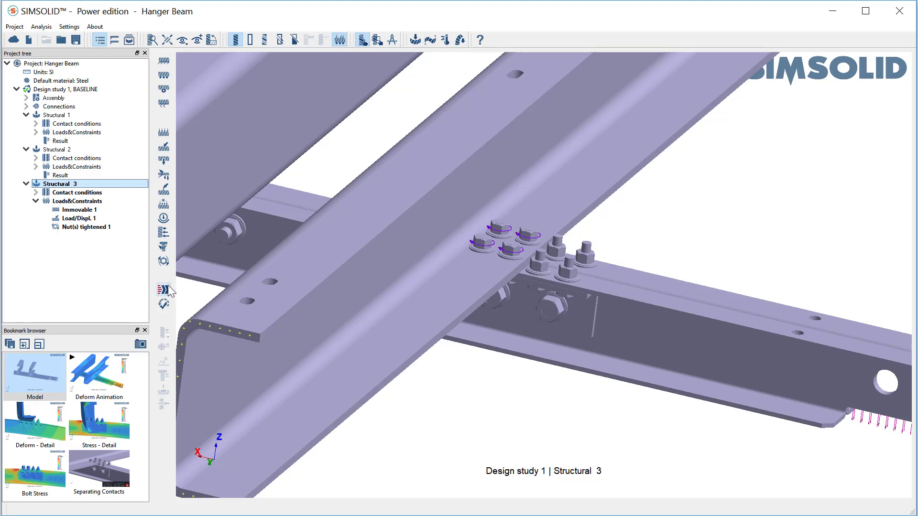
left_click(163, 290)
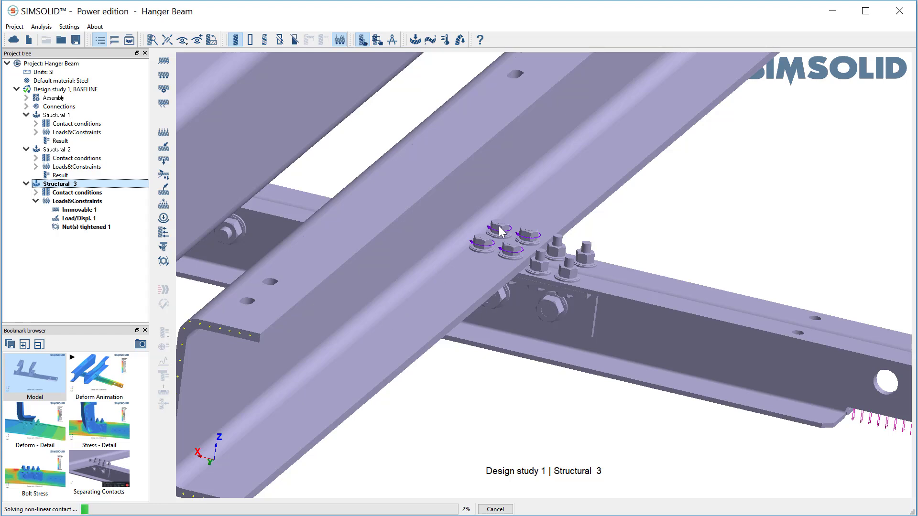
mouse_move(498, 401)
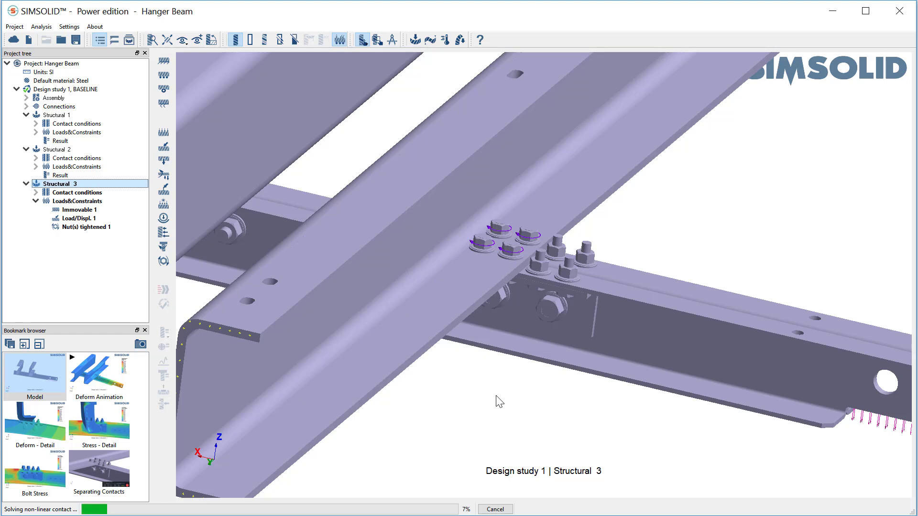
mouse_move(468, 245)
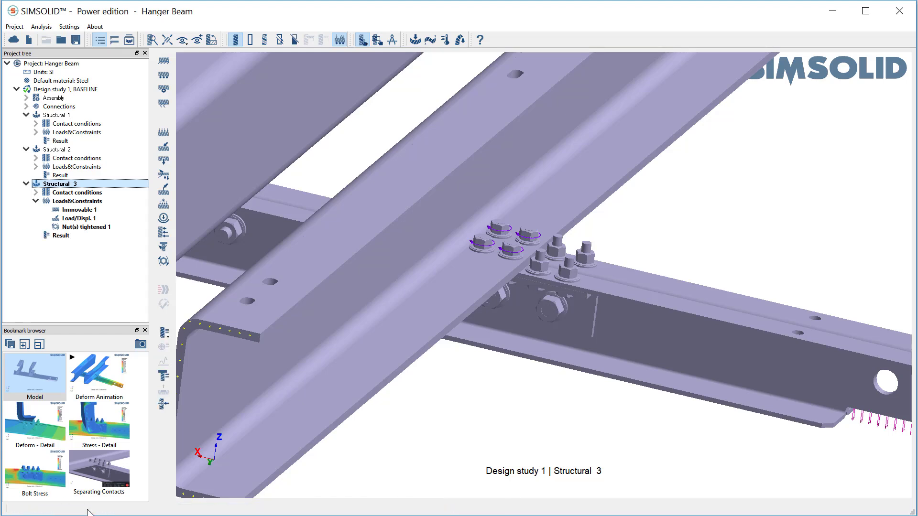
Recall Deform - Detail, then show the Structural 2 and Structural 3 displacement results.
left_click(35, 424)
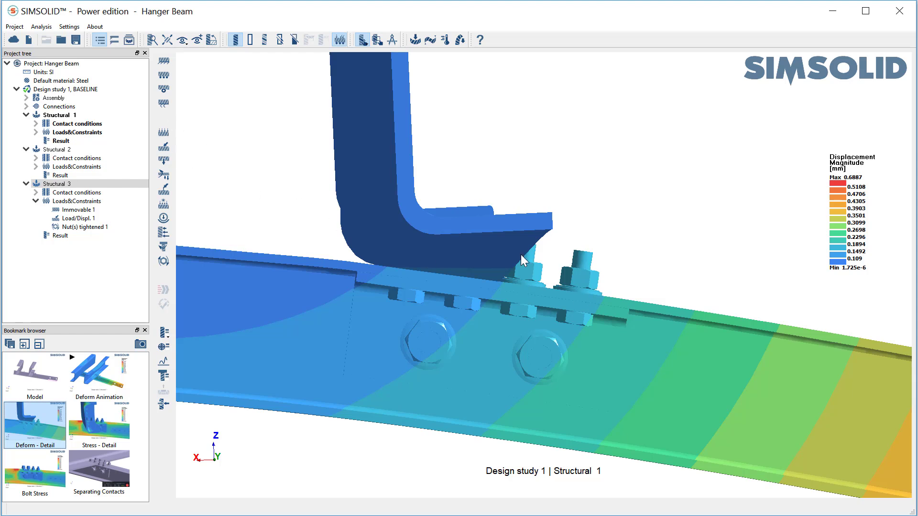
left_click(55, 183)
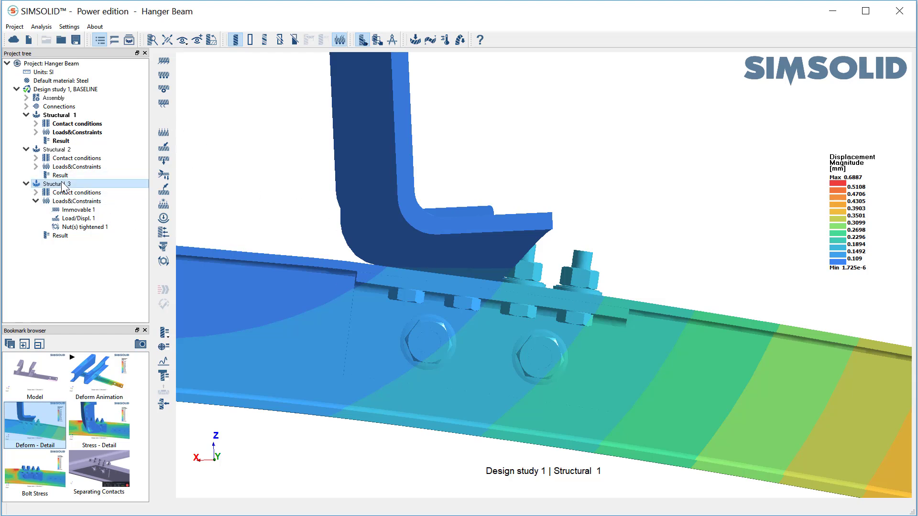
left_click(61, 175)
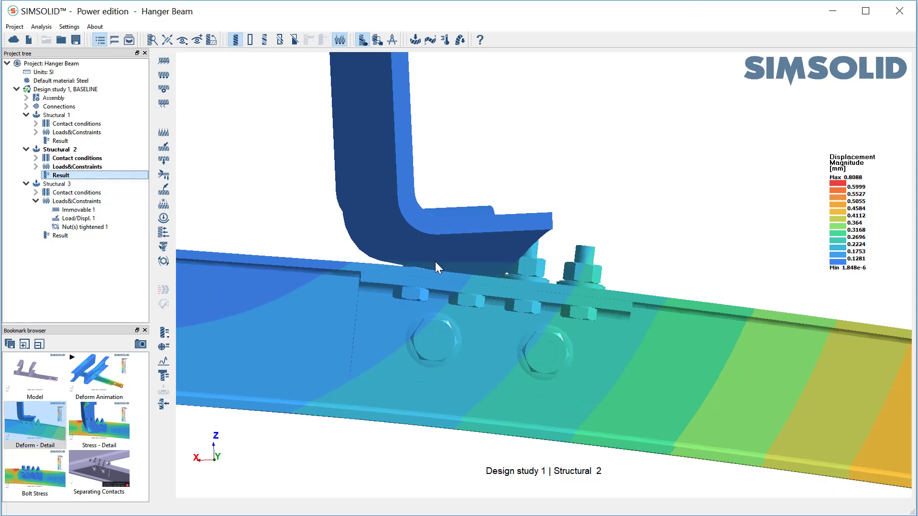
left_click(60, 236)
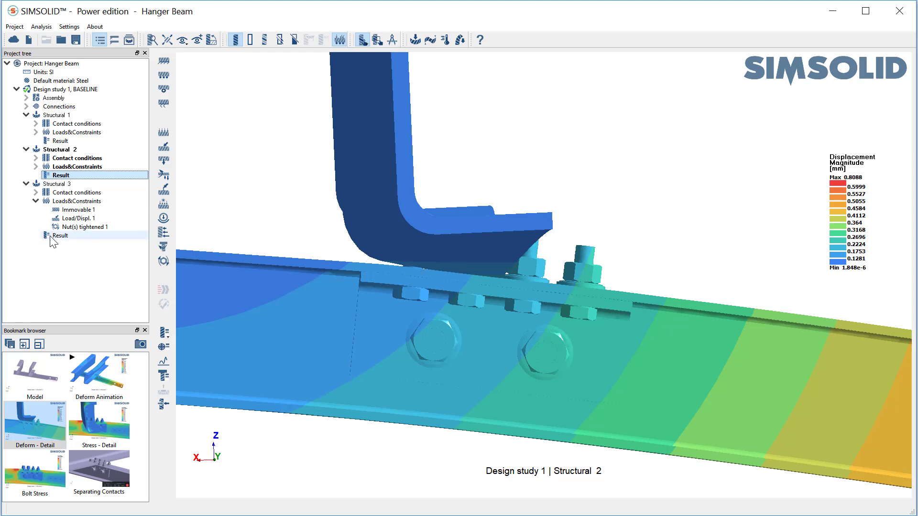
left_click(60, 235)
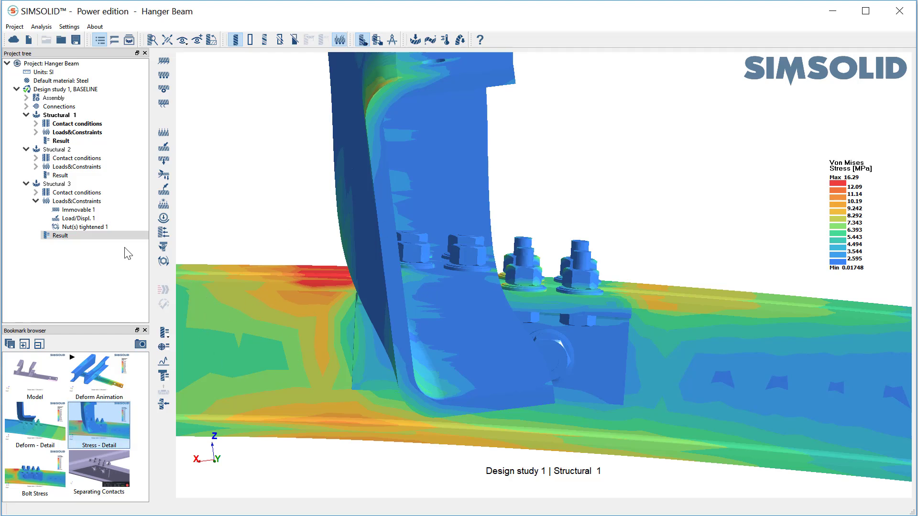
View Structural 2's stress detail and bolt stress, then Structural 3's bolt stress peaking near 78 MPa.
left_click(61, 174)
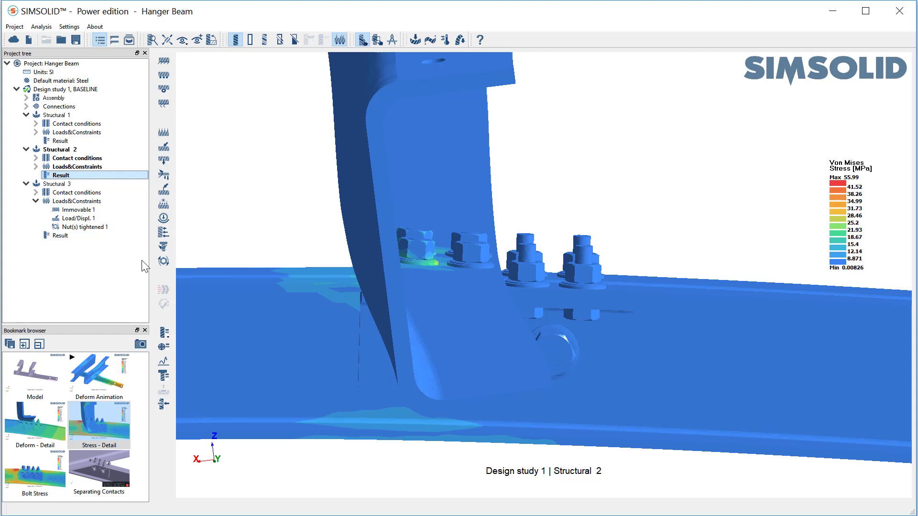
left_click(61, 235)
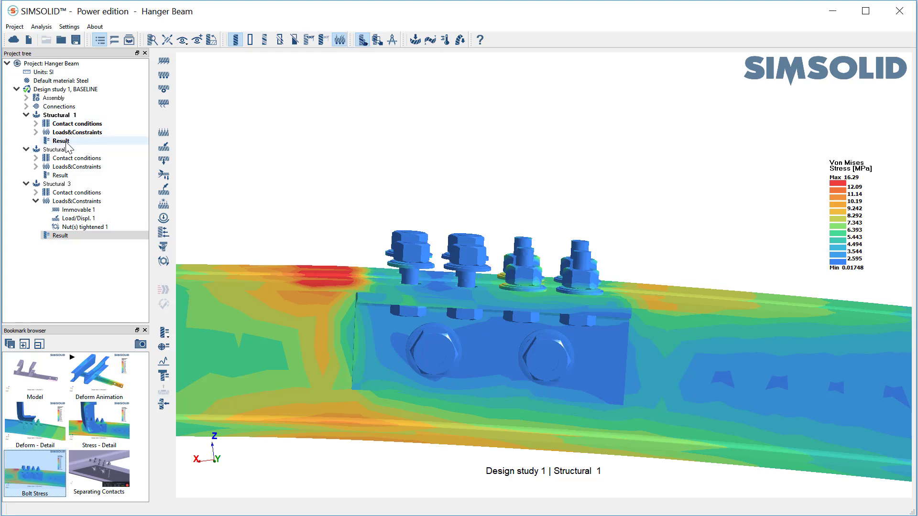
left_click(60, 175)
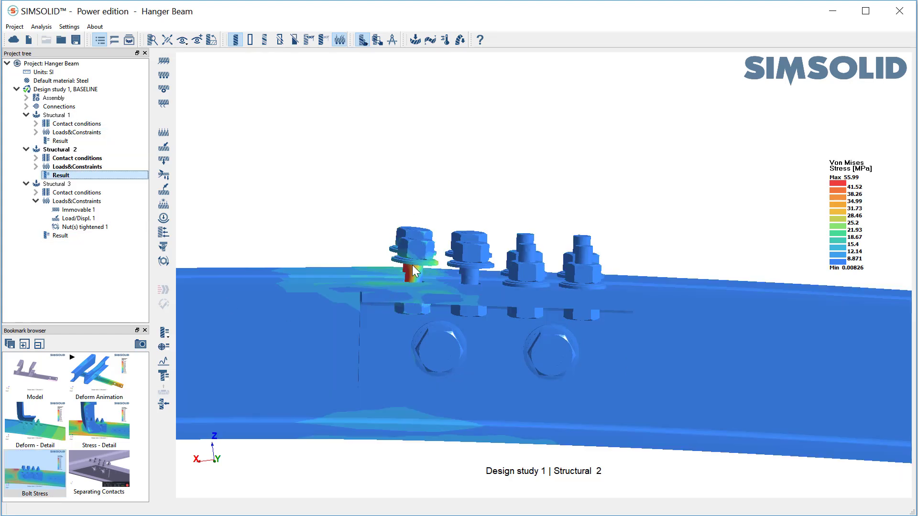
left_click(61, 236)
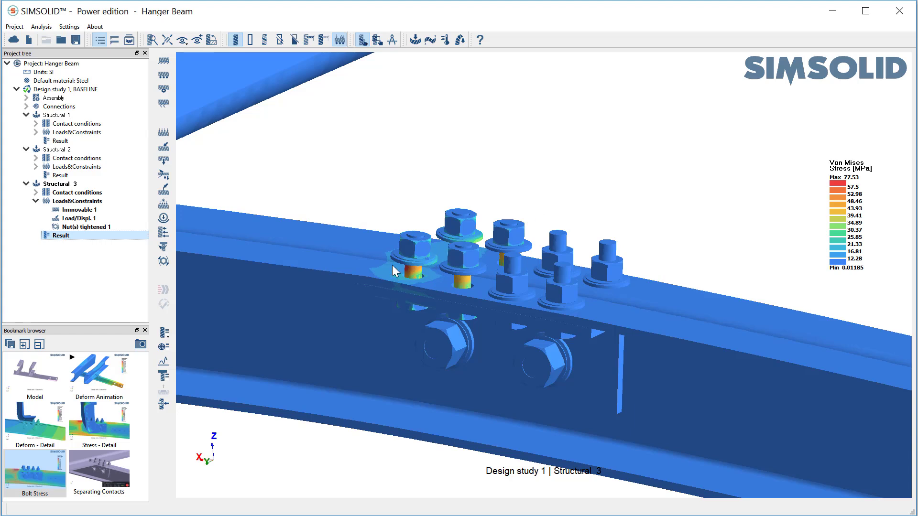
mouse_move(337, 240)
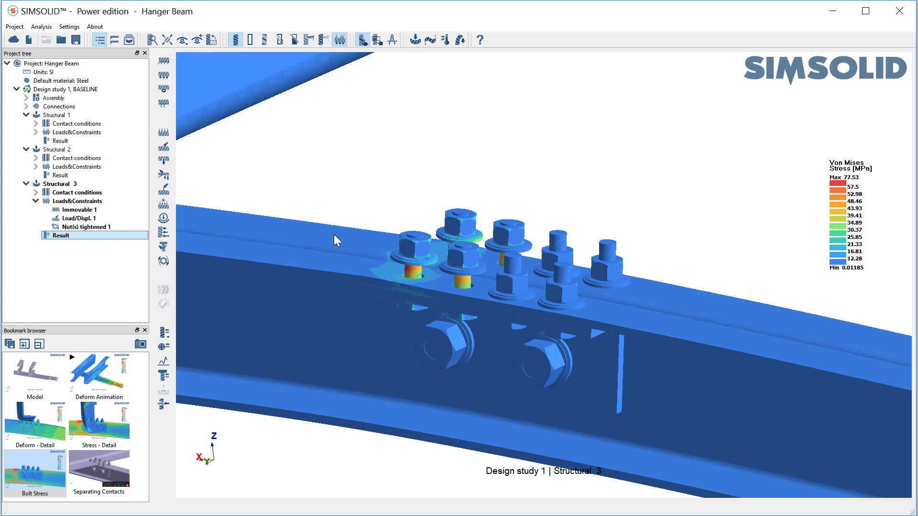